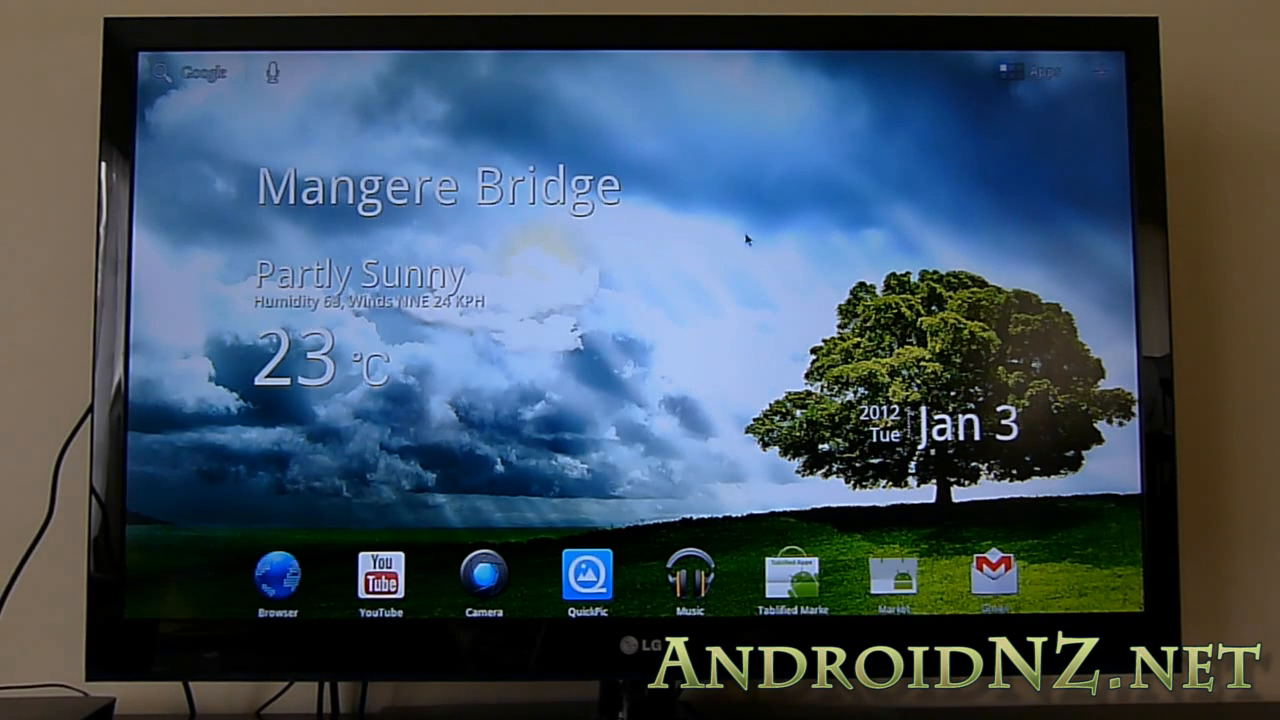
mouse_move(675, 350)
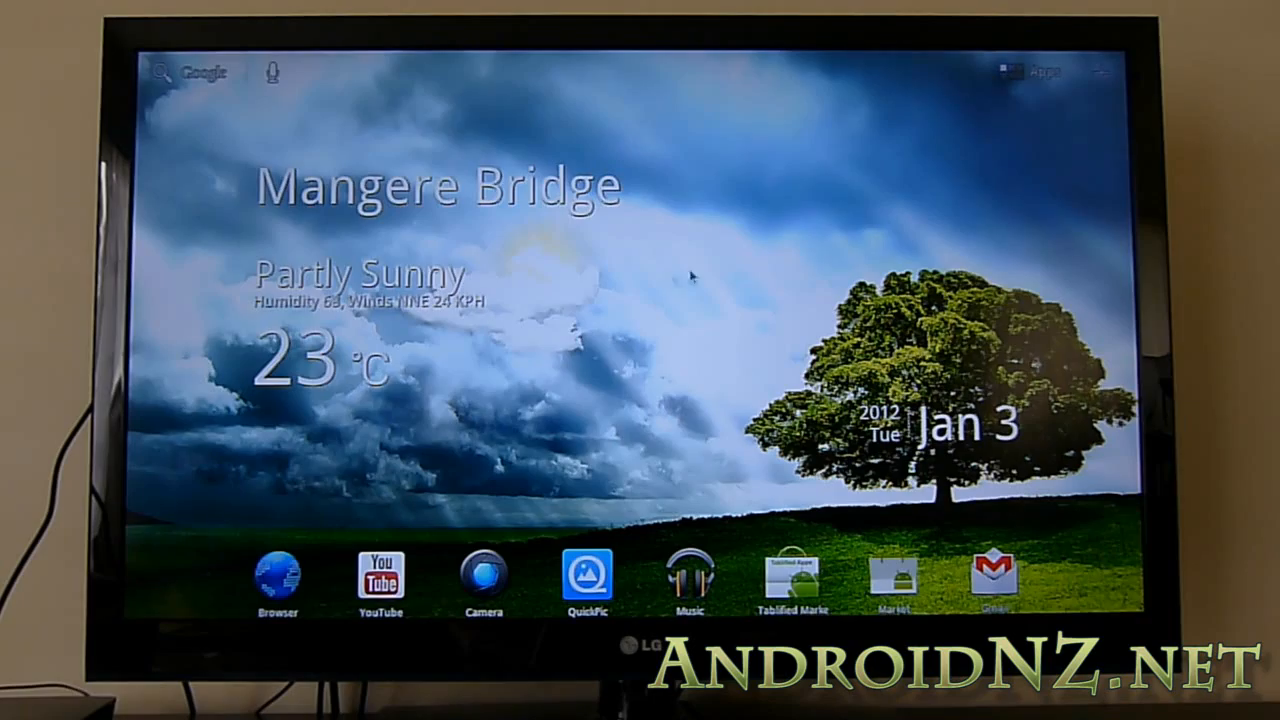
Open the app drawer from the Apps button on the home screen.
left_click(1037, 71)
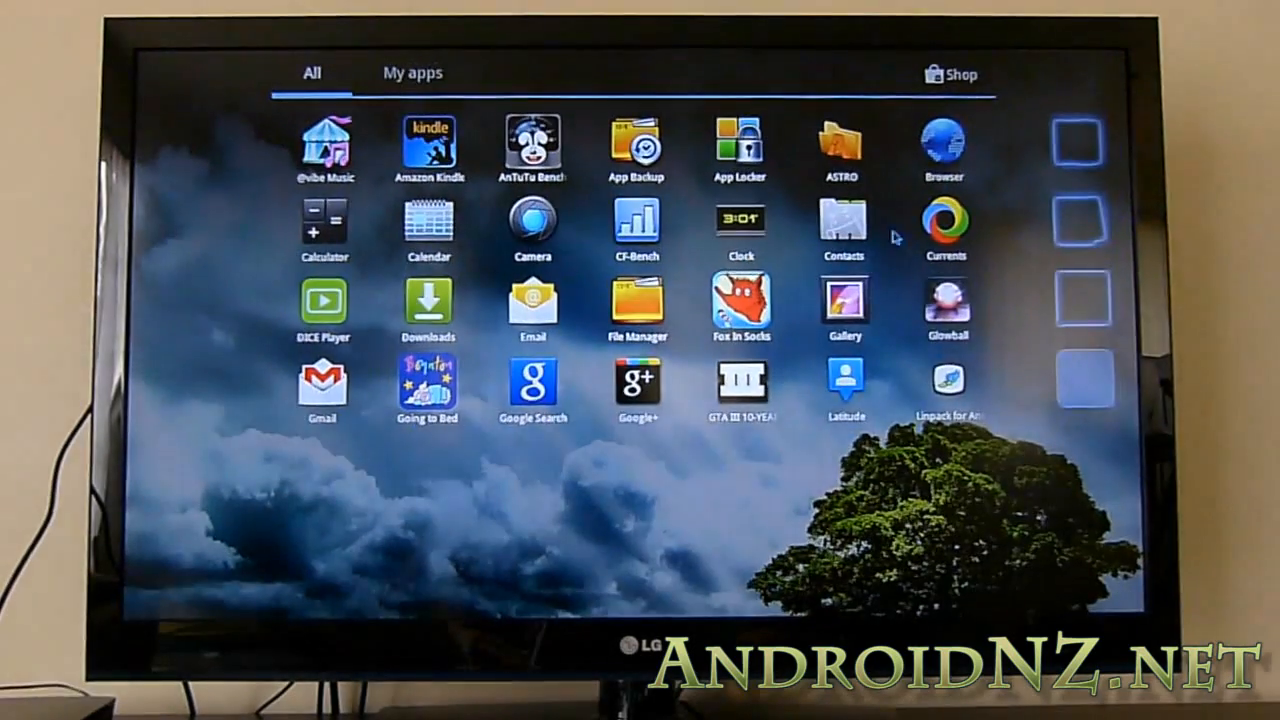
mouse_move(603, 457)
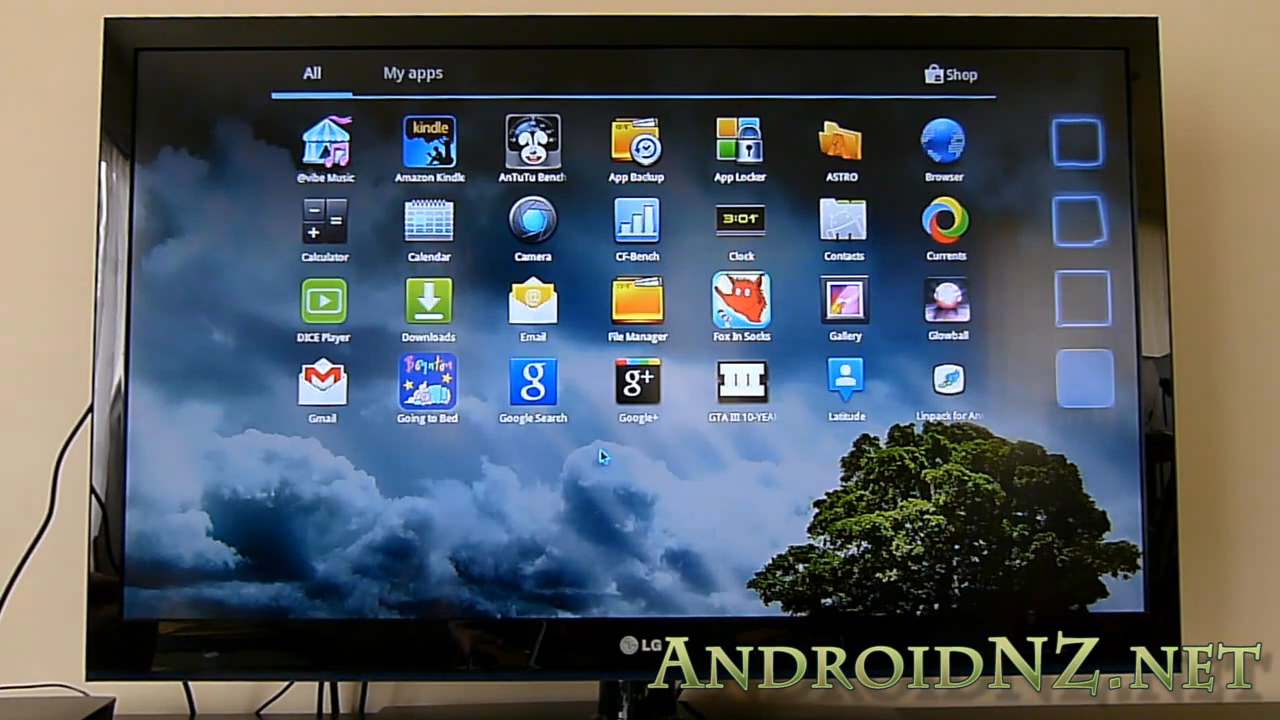
mouse_move(560, 457)
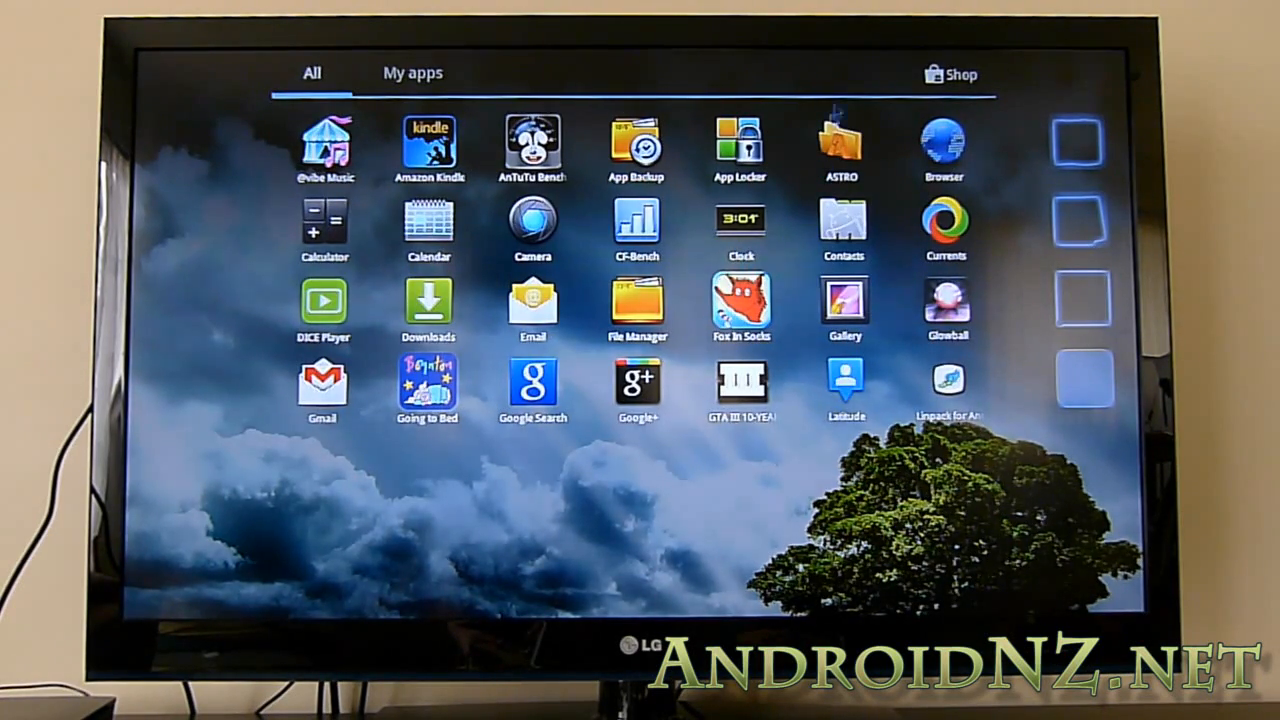
Launch ASTRO File Manager from the app drawer.
left_click(637, 303)
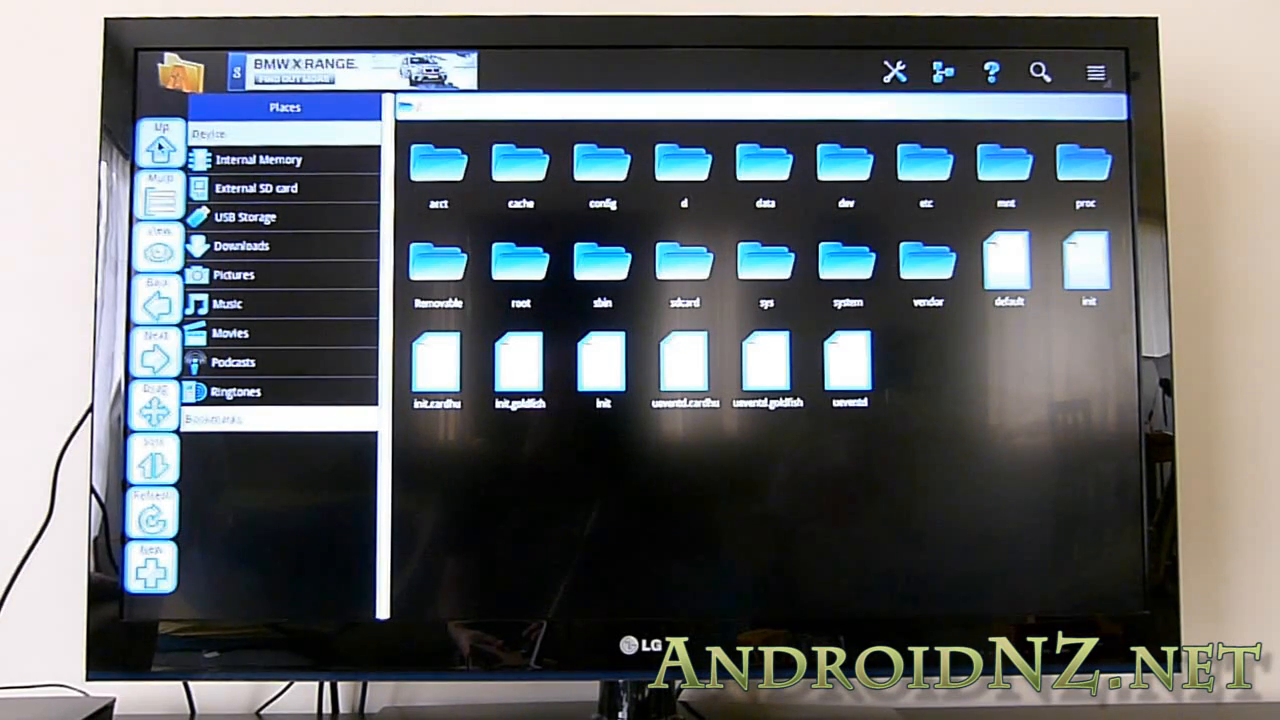
mouse_move(430, 320)
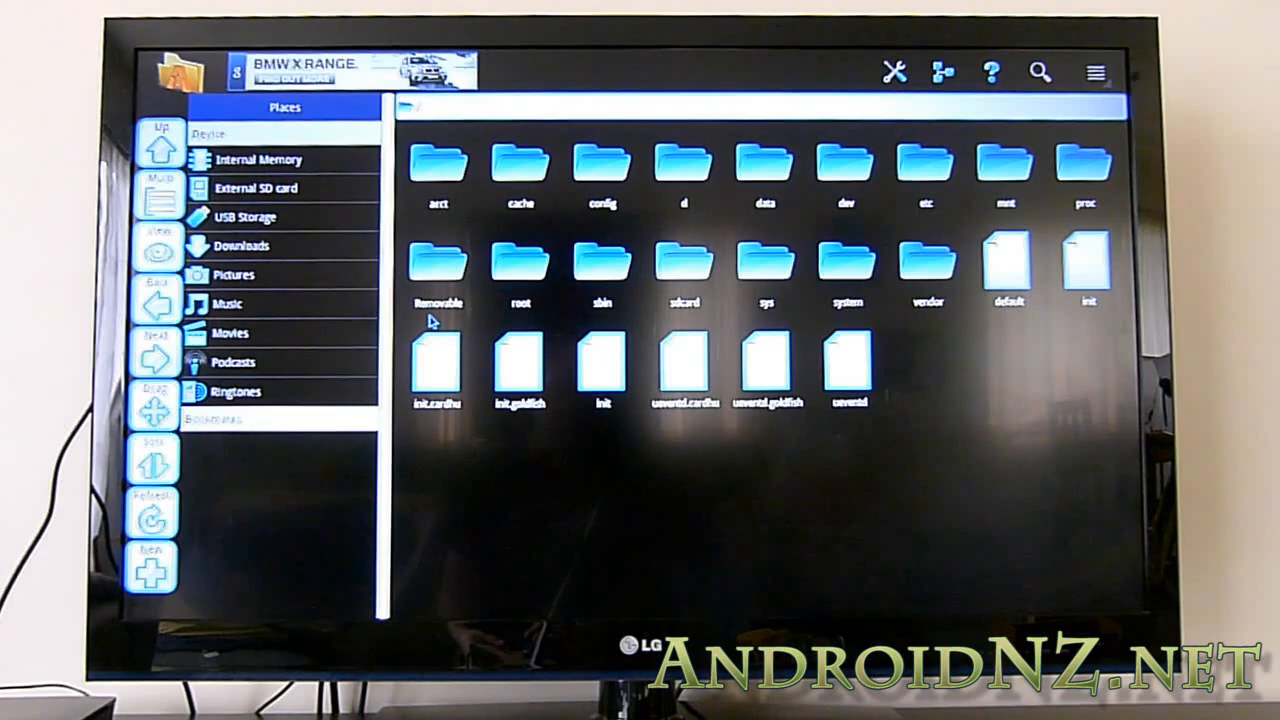
mouse_move(440, 287)
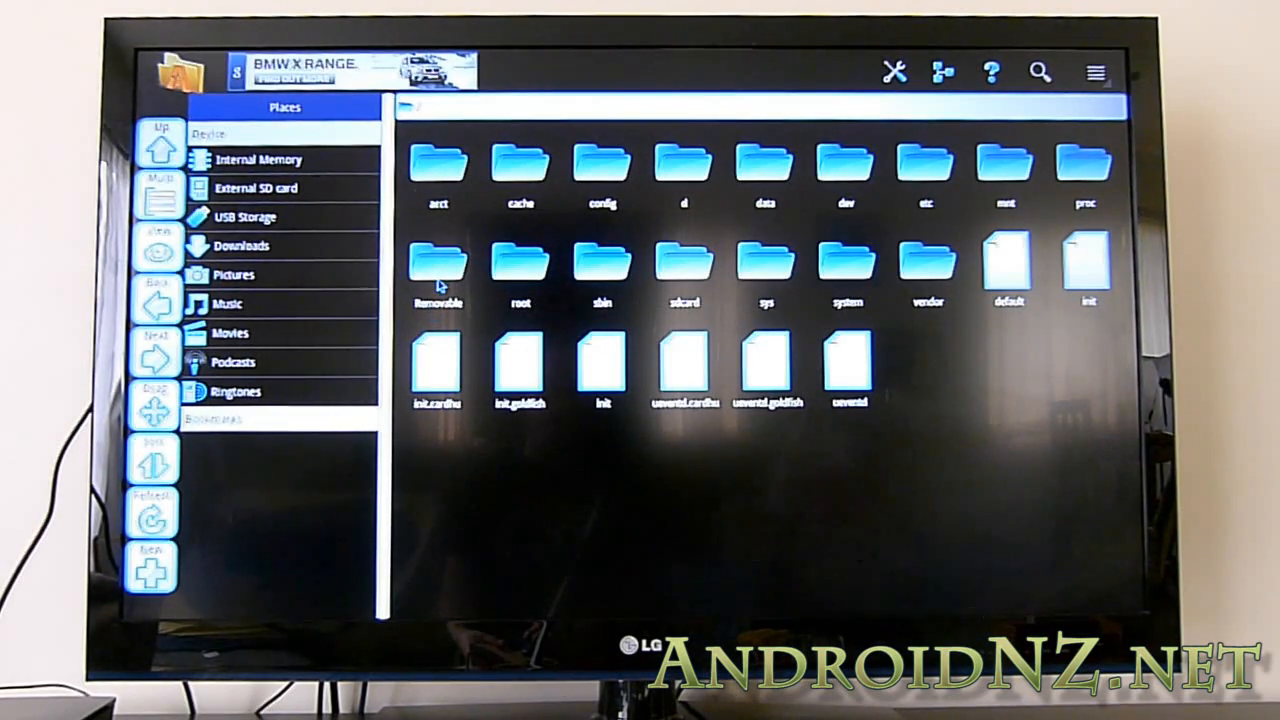
Open the Removable folder, then the USB drive folder.
double_click(437, 265)
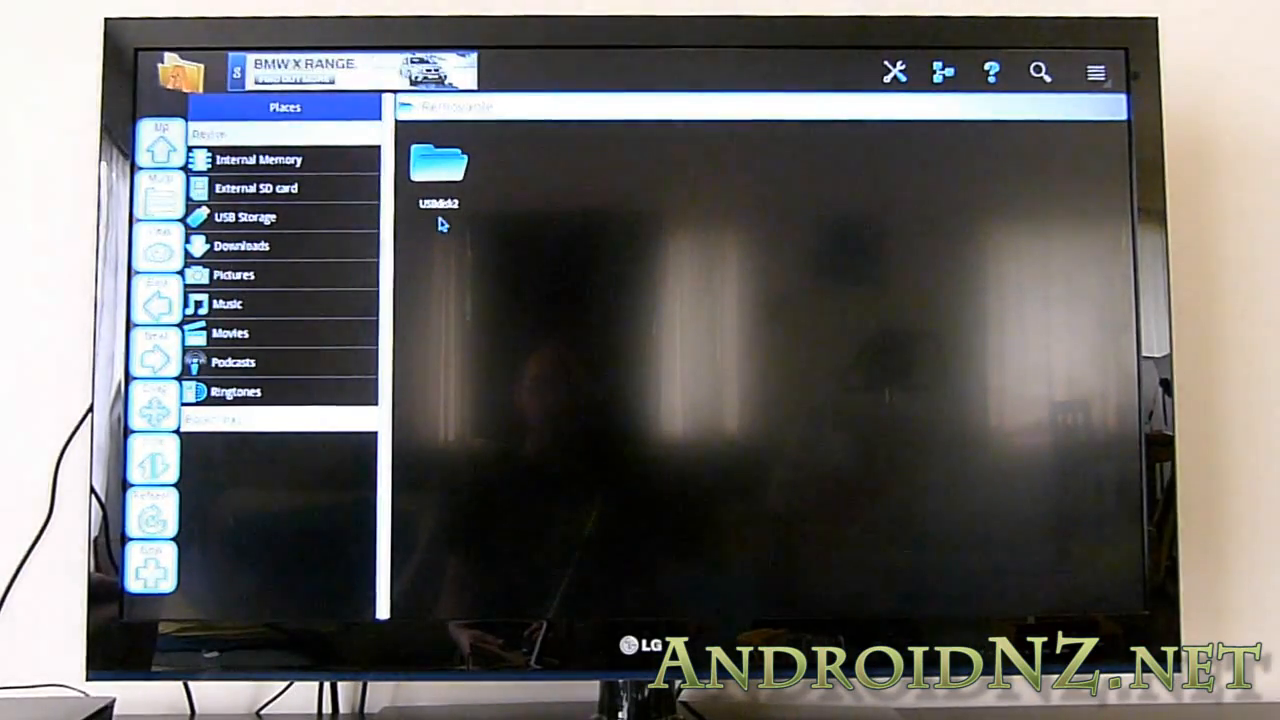
double_click(439, 165)
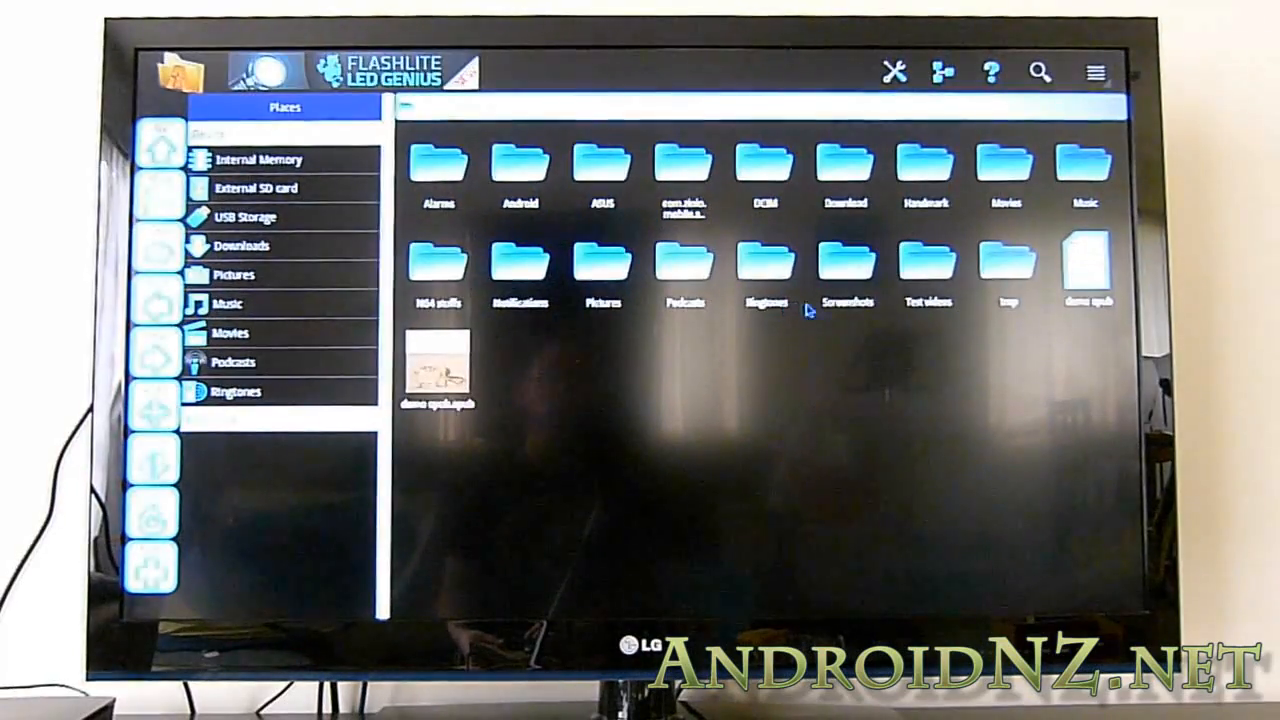
Open Test videos and play the iguana 1080p clip in DICE Player.
double_click(928, 275)
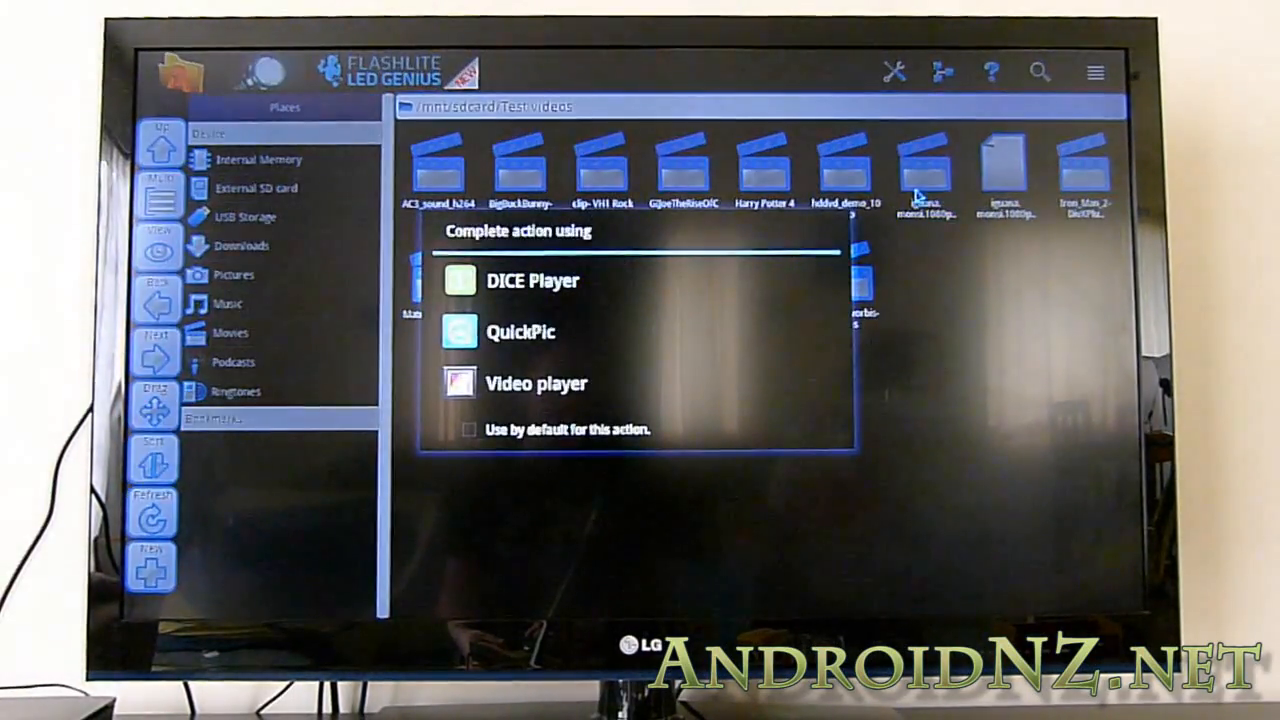
left_click(533, 281)
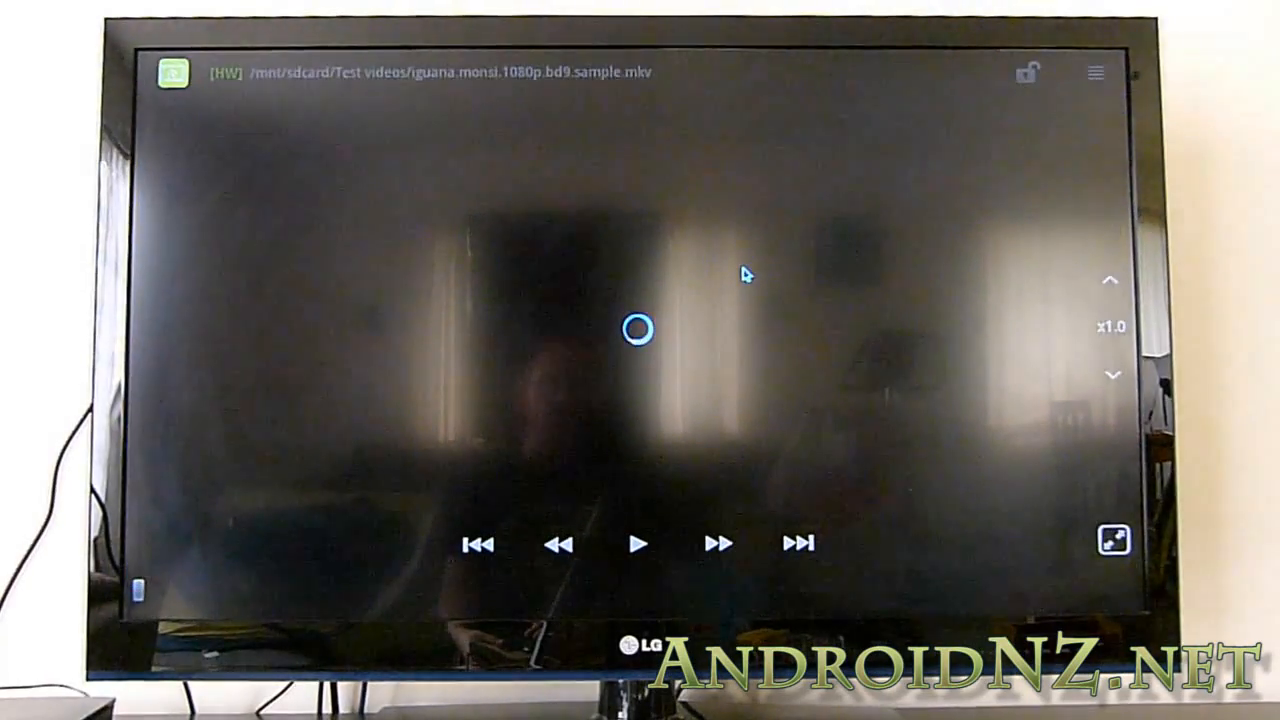
left_click(638, 543)
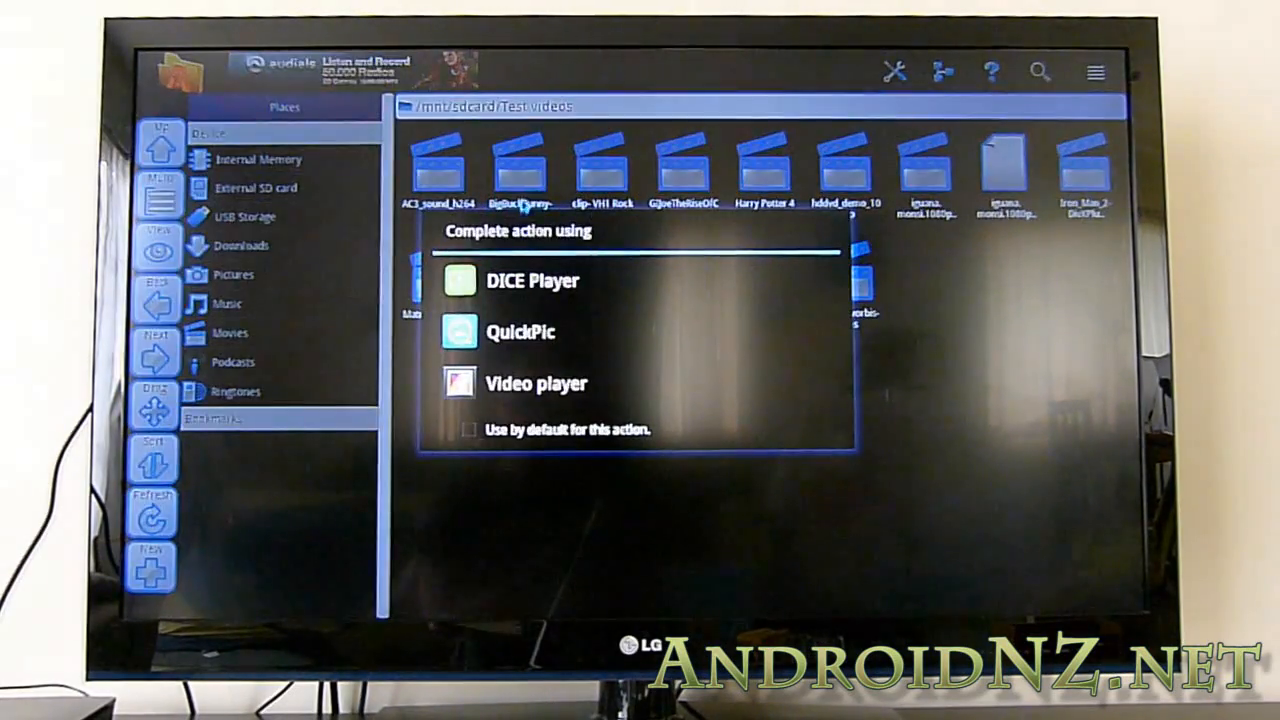
Open the Big Buck Bunny DivX clip in DICE Player, then force close it.
left_click(532, 281)
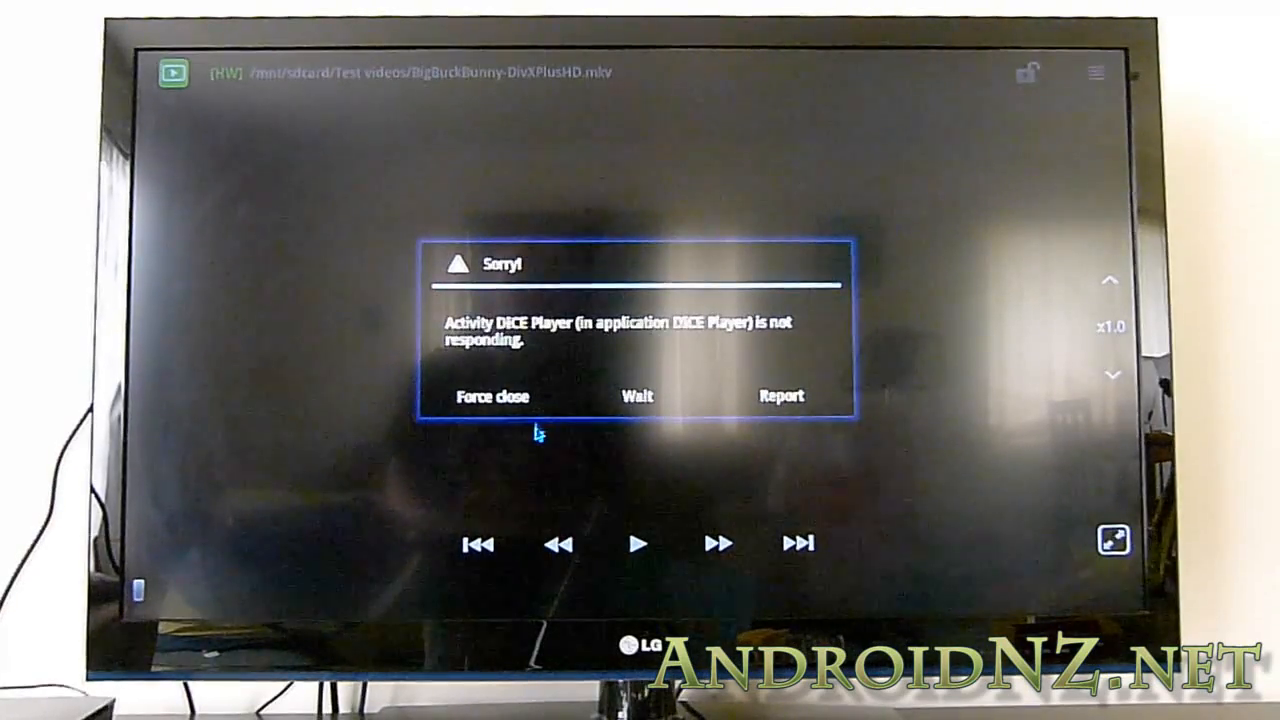
left_click(492, 396)
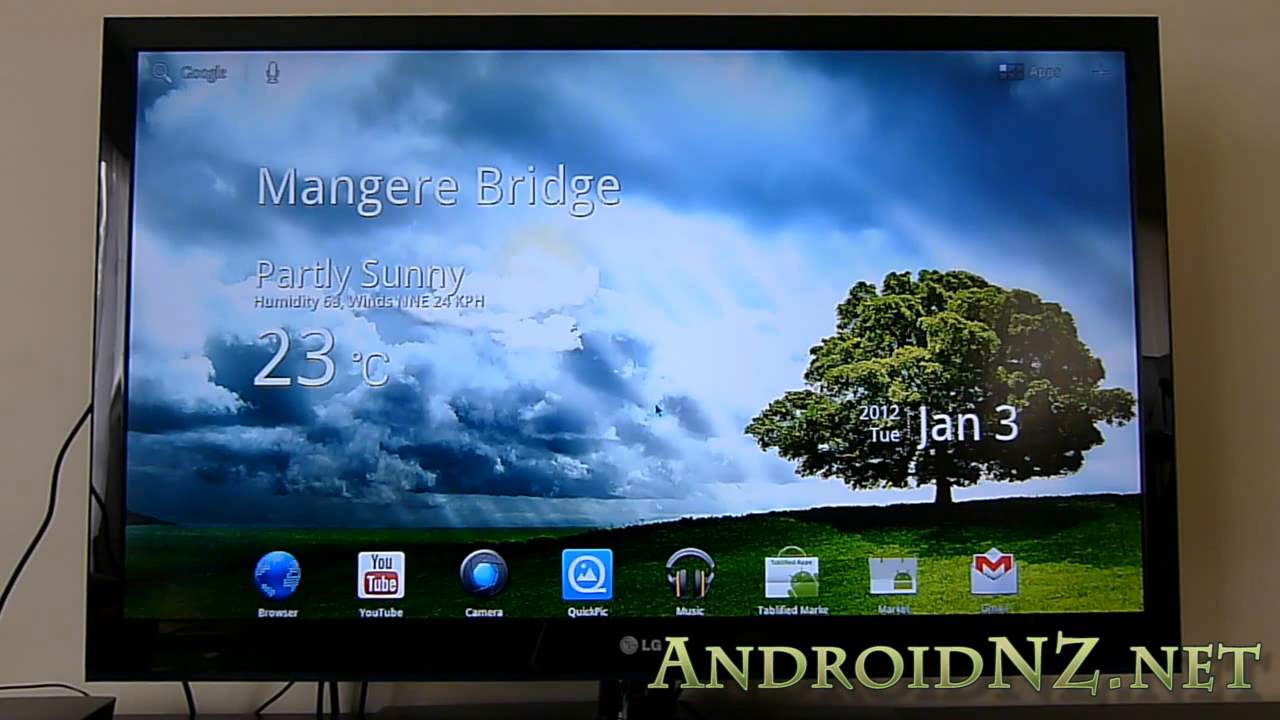
mouse_move(645, 410)
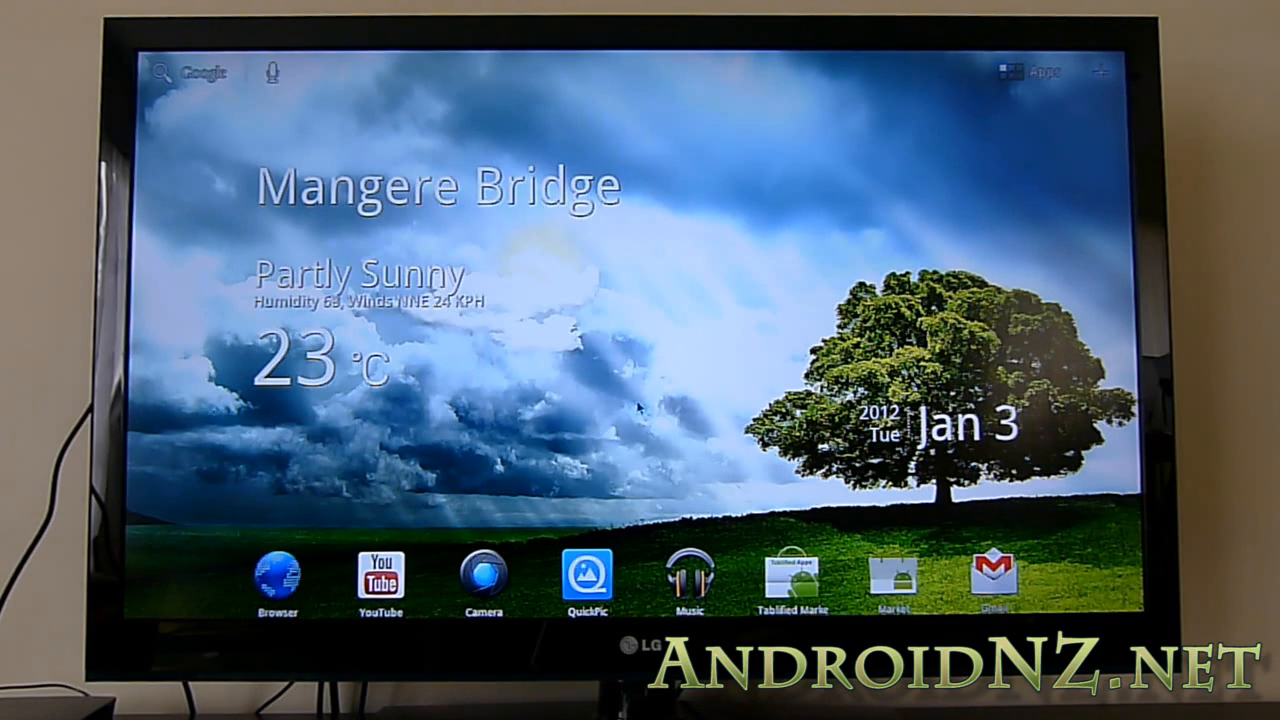
mouse_move(585, 375)
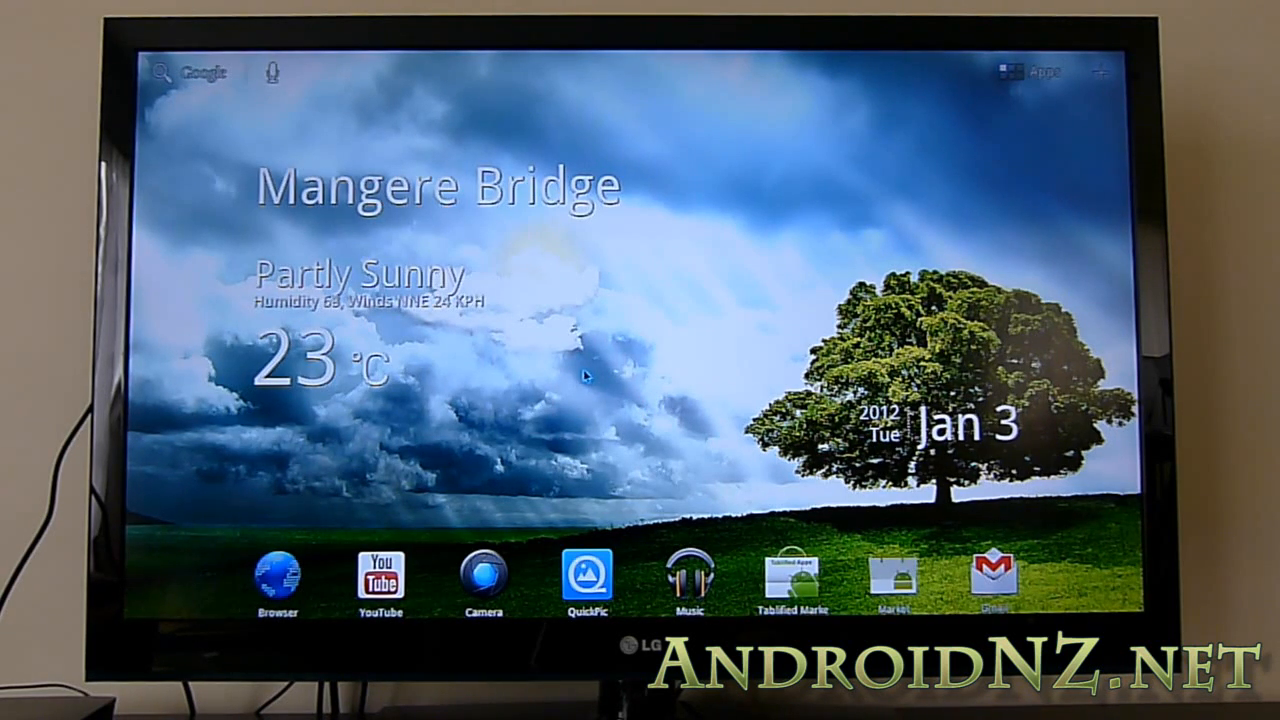
mouse_move(597, 440)
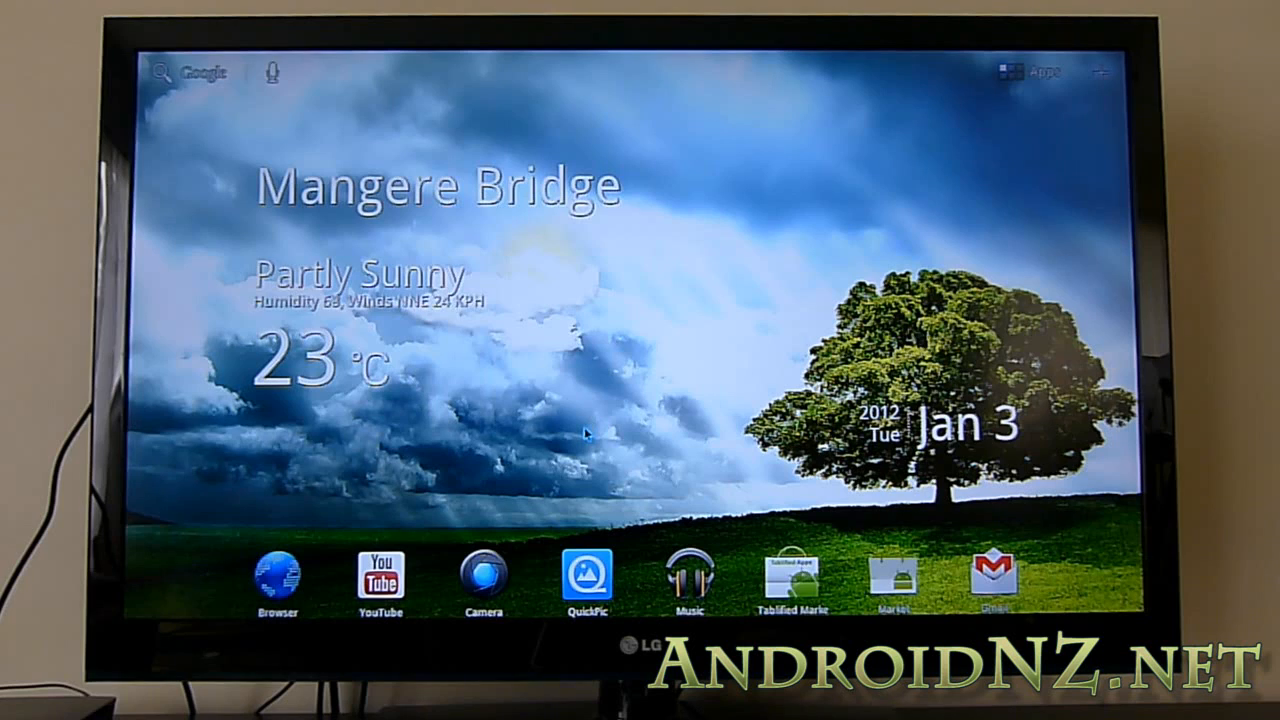
mouse_move(597, 432)
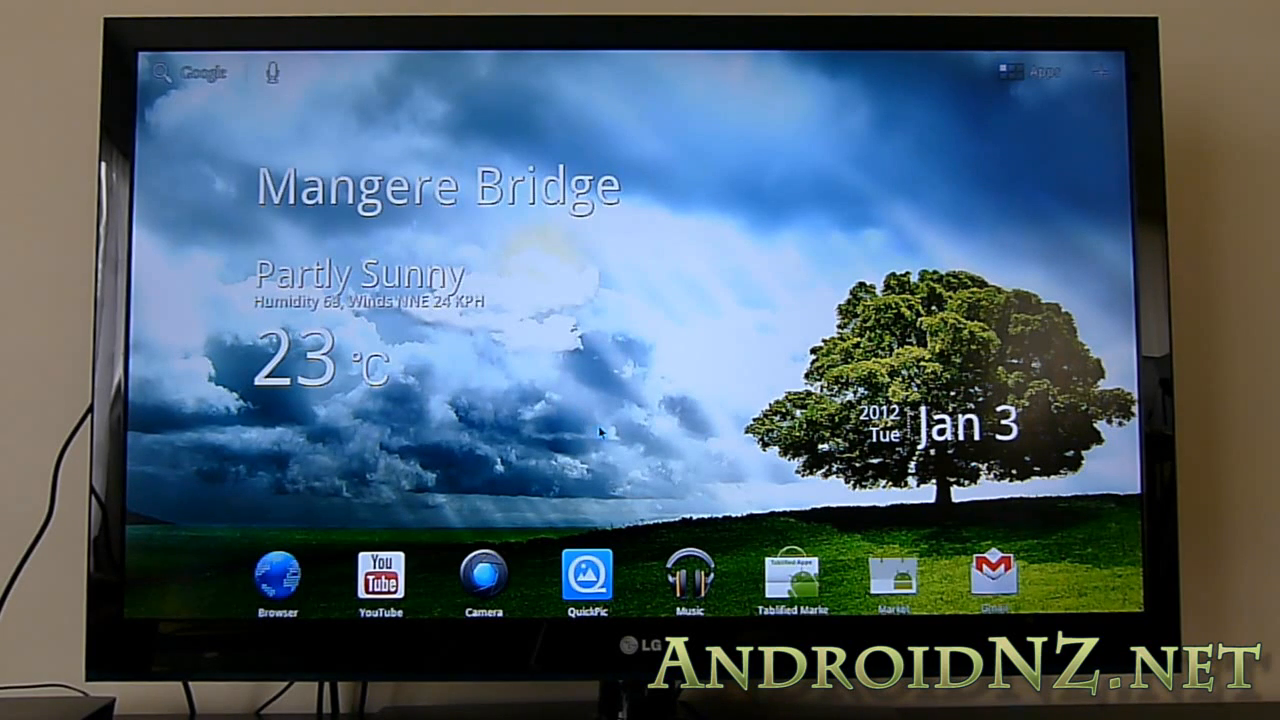
mouse_move(585, 425)
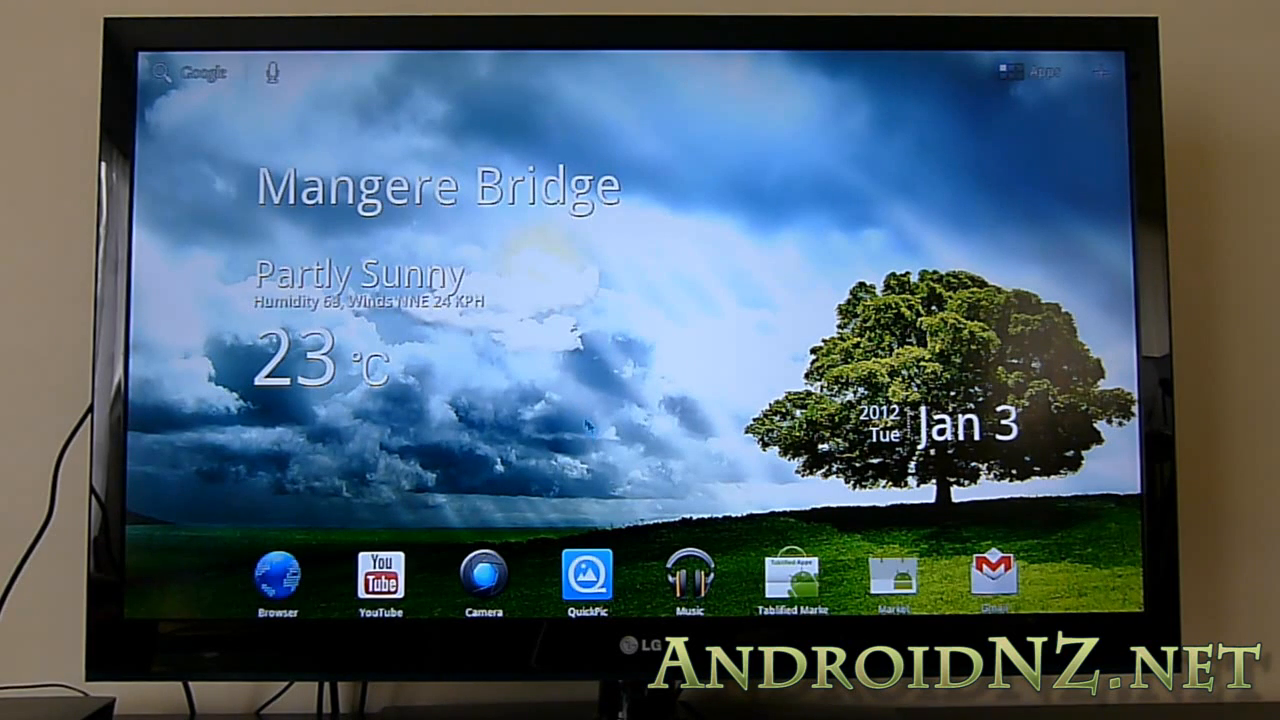
mouse_move(697, 425)
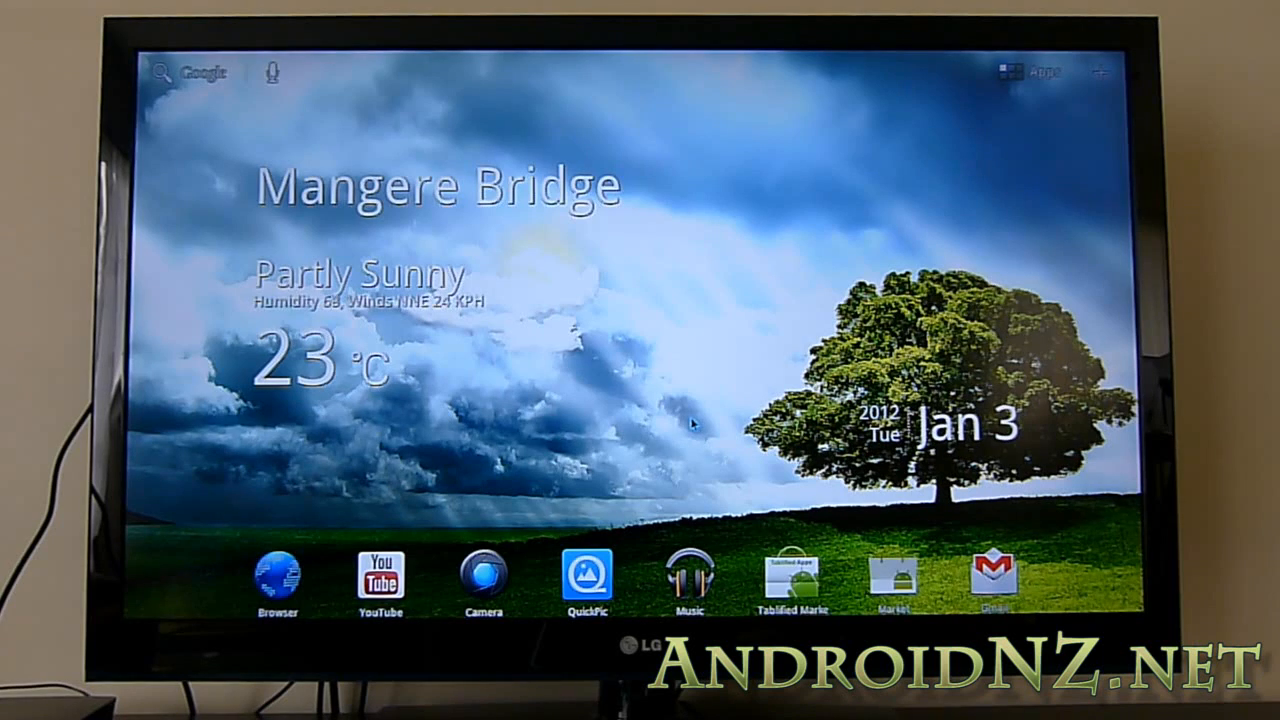
mouse_move(690, 448)
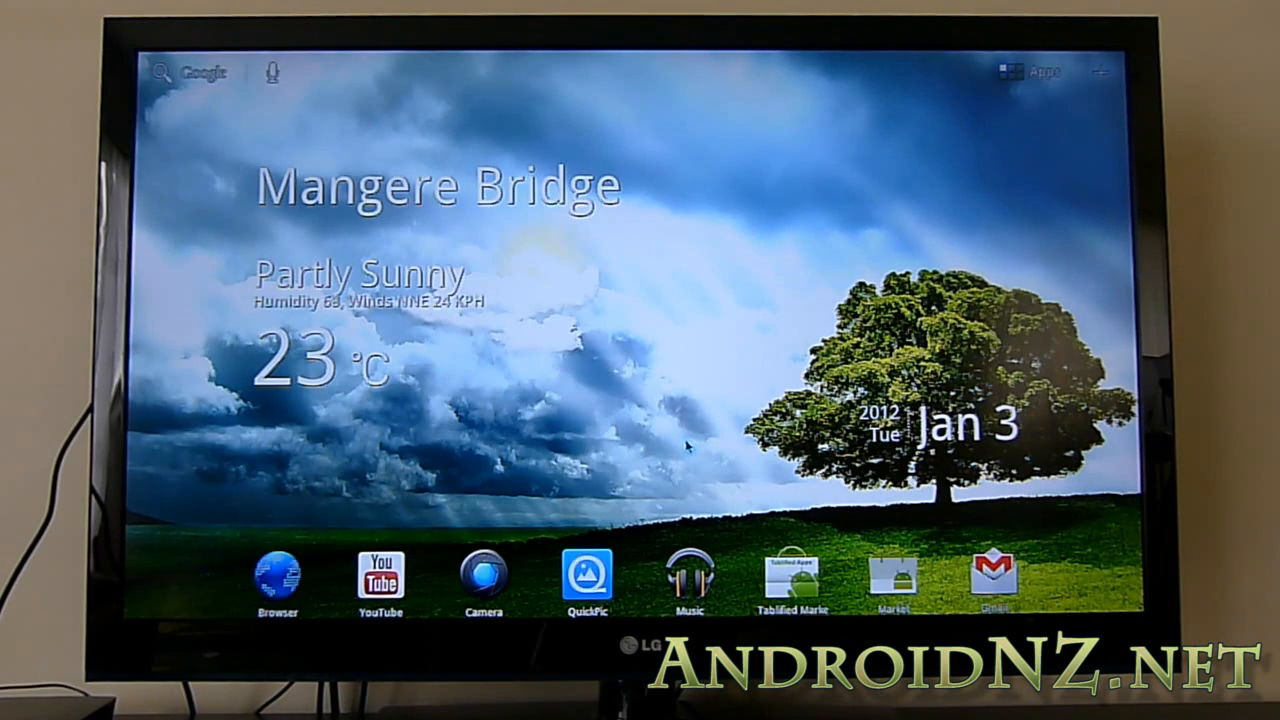
mouse_move(730, 437)
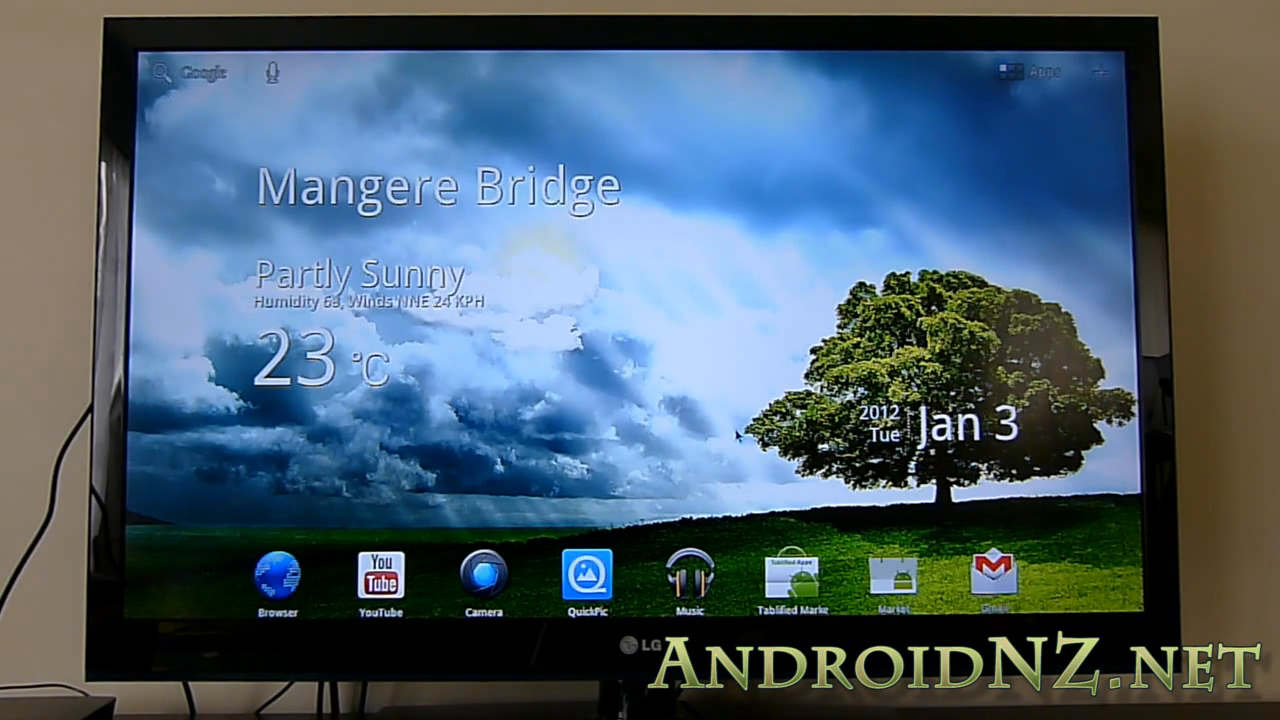
mouse_move(730, 435)
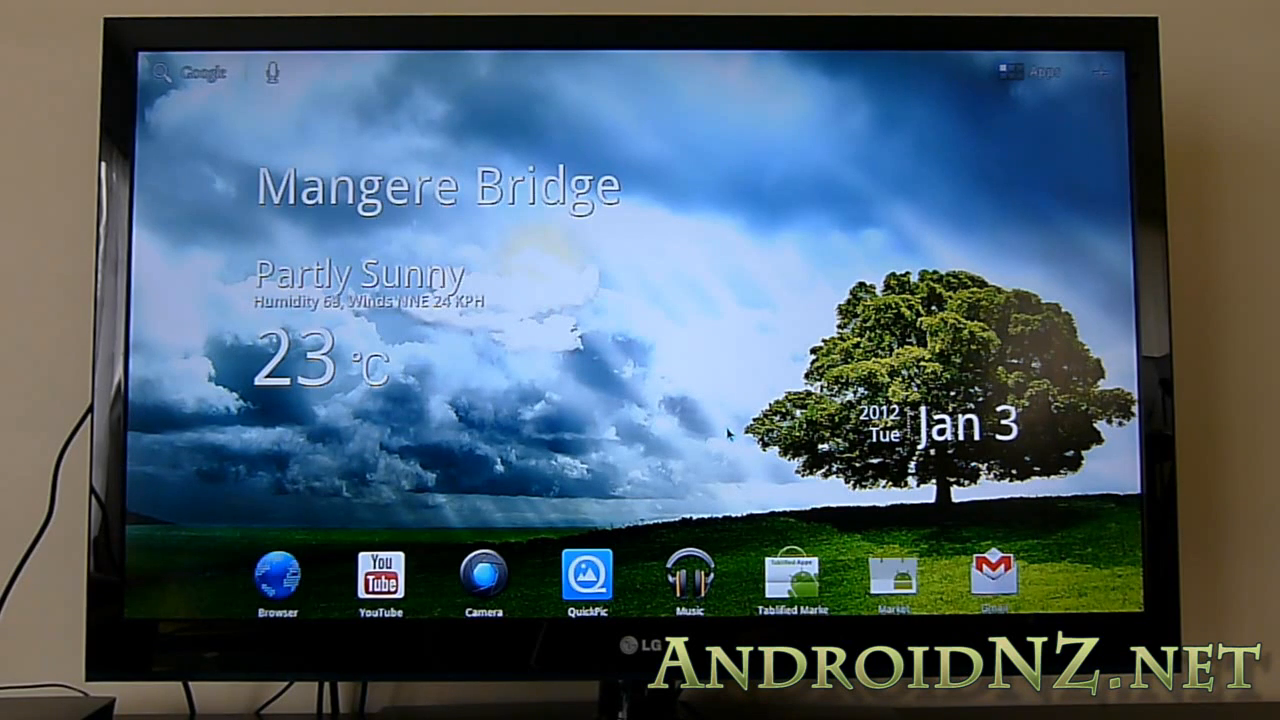